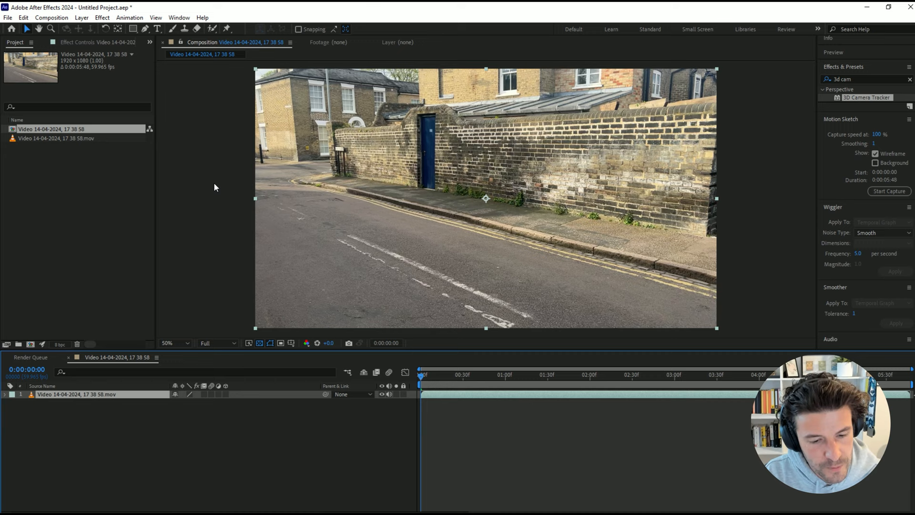
- Apply the 3D Camera Tracker to the street footage layer and let it solve
{"action": "left_click", "coordinate": [459, 146]}
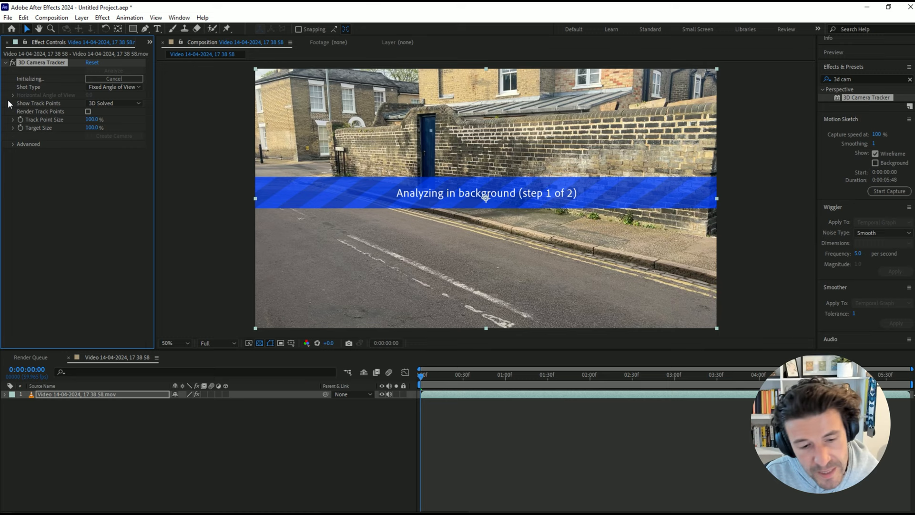
{"action": "left_click", "coordinate": [27, 144]}
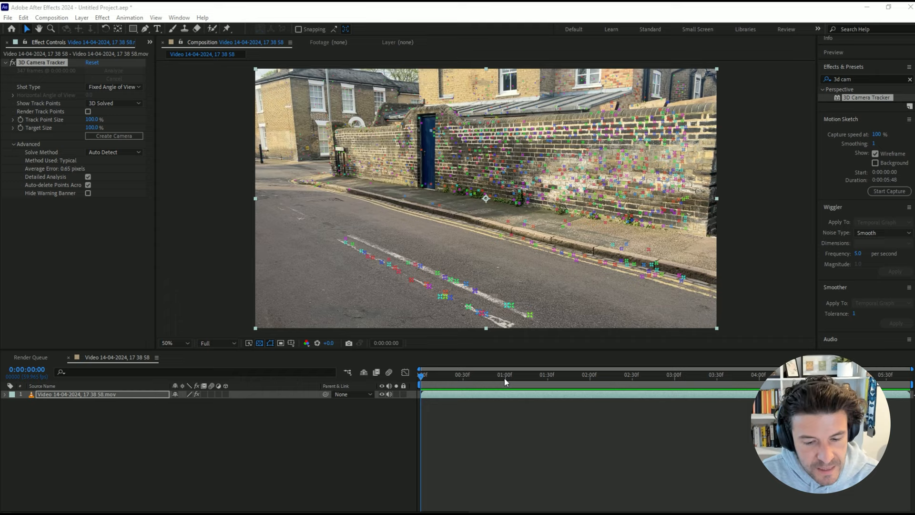
- Create the tracker camera and add track nulls from chosen points on the road and walls
{"action": "left_click", "coordinate": [498, 373]}
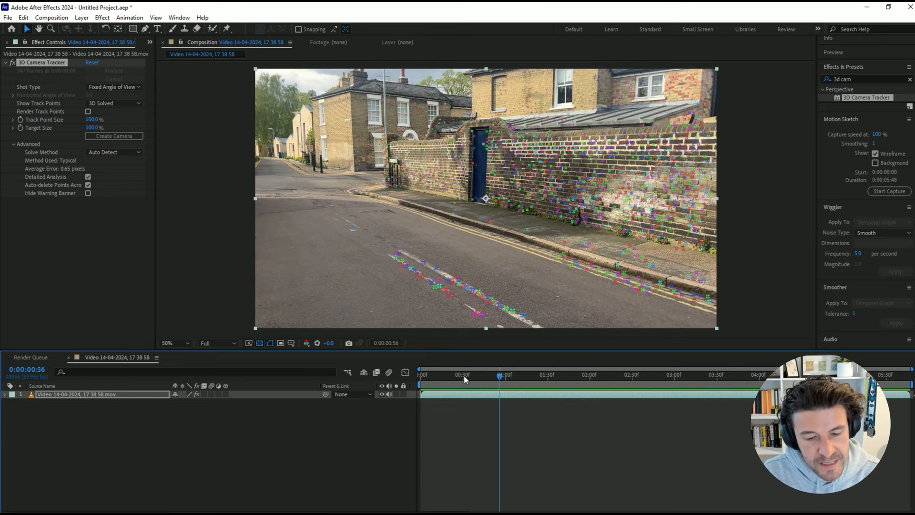
{"action": "right_click", "coordinate": [481, 316]}
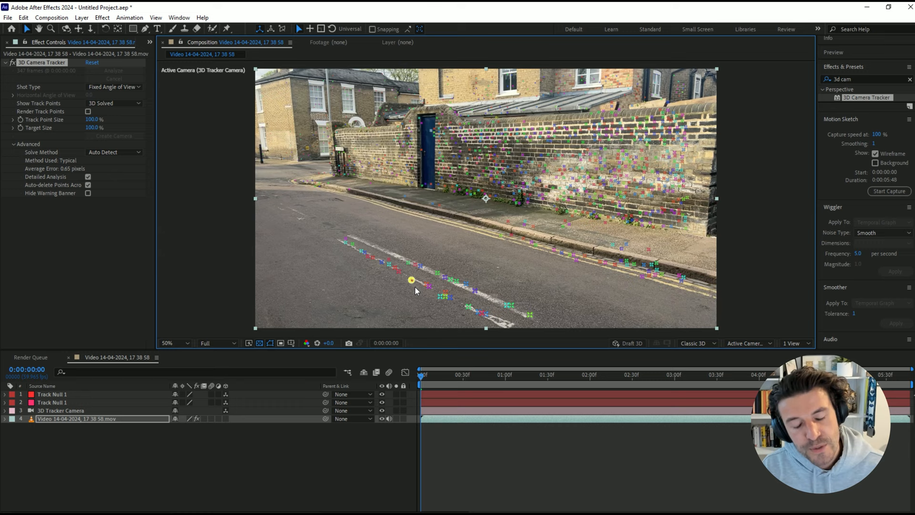
{"action": "mouse_move", "coordinate": [453, 223]}
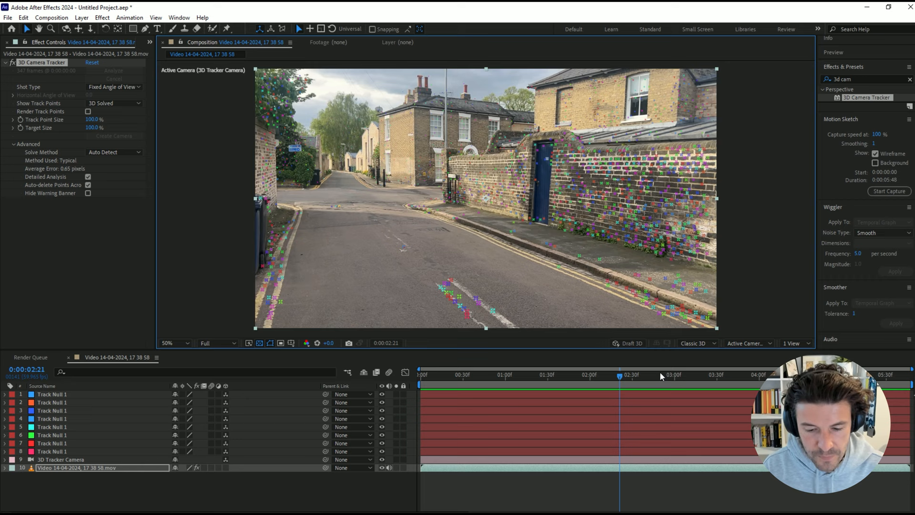
{"action": "right_click", "coordinate": [307, 220]}
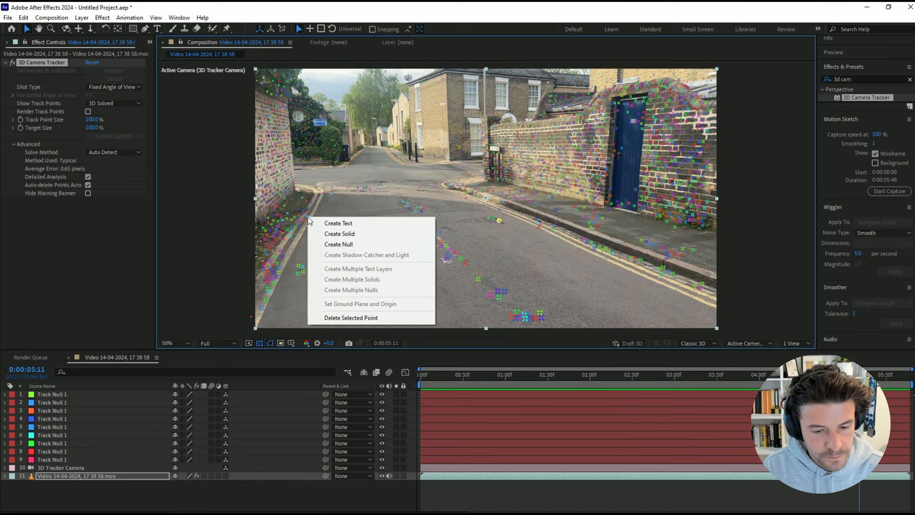
{"action": "mouse_move", "coordinate": [343, 244]}
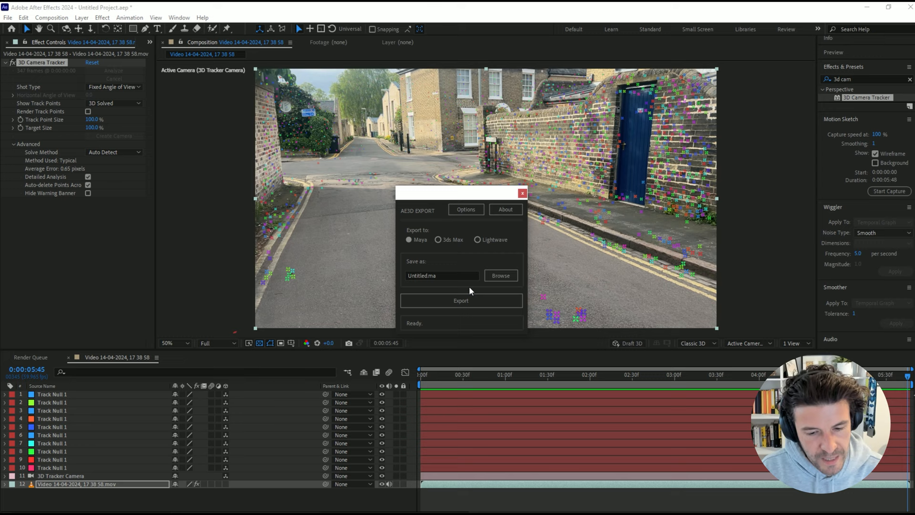
- Target 3ds Max in AE3D Export, adjust its options, and select the track nulls for Road Tracking.ms
{"action": "left_click", "coordinate": [439, 239]}
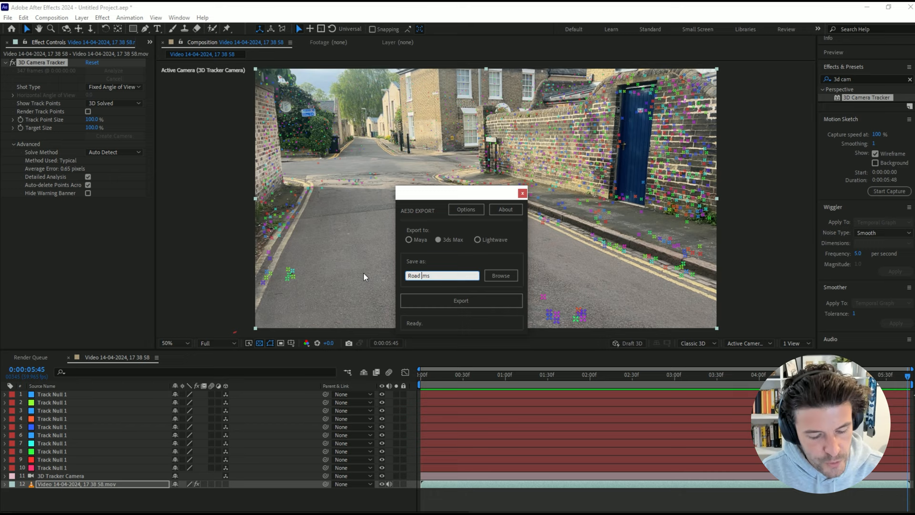
{"action": "left_click", "coordinate": [466, 209]}
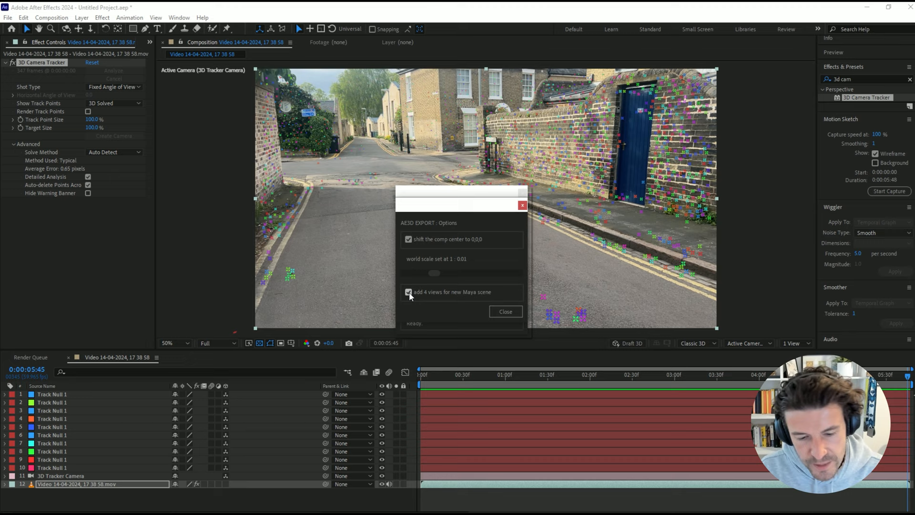
{"action": "left_click", "coordinate": [408, 292]}
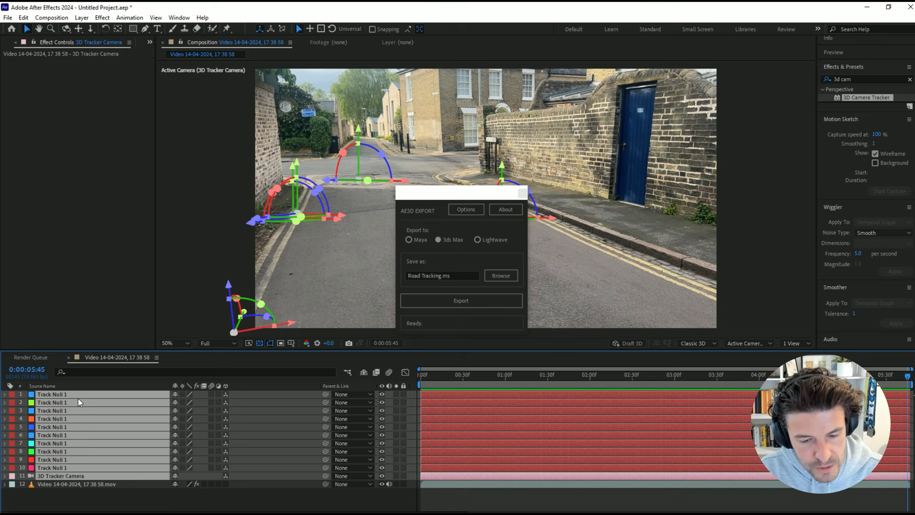
{"action": "left_click", "coordinate": [461, 300]}
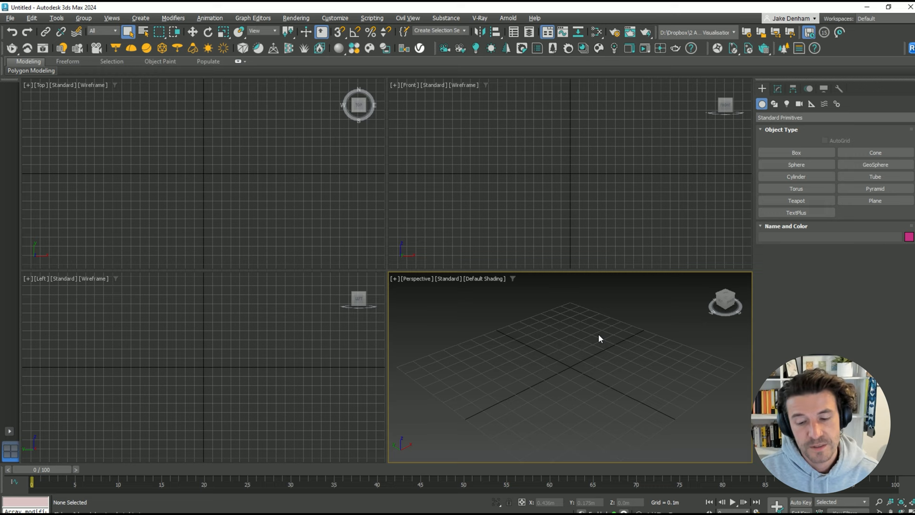
- Load the street JPG sequence as an animated file background on the perspective viewport
{"action": "left_click", "coordinate": [566, 305]}
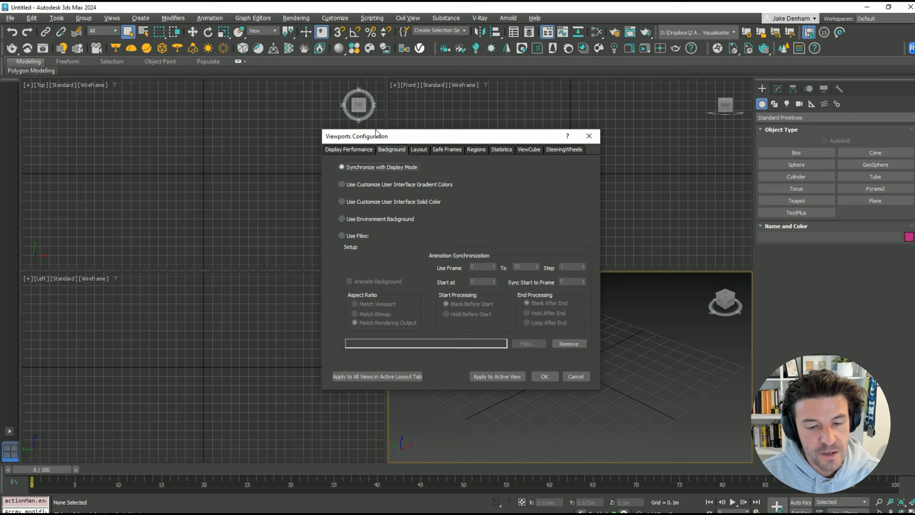
{"action": "left_click", "coordinate": [341, 235]}
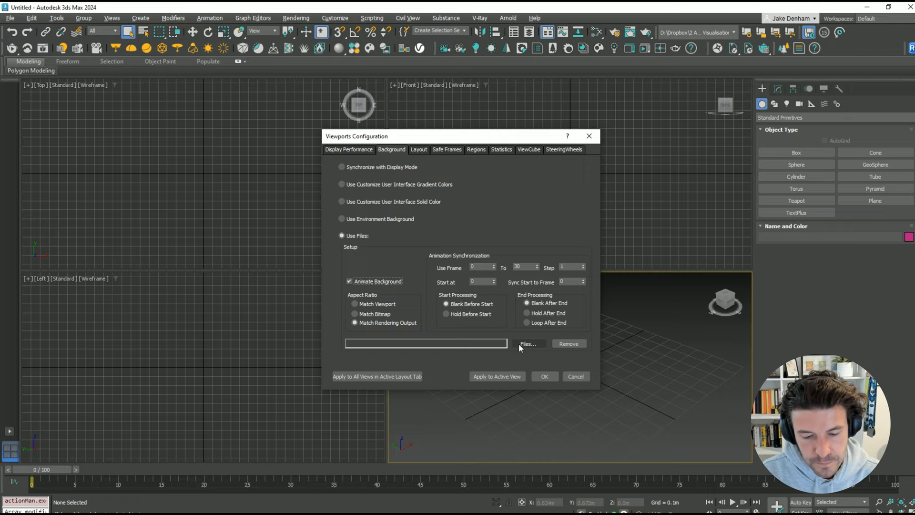
{"action": "left_click", "coordinate": [528, 344]}
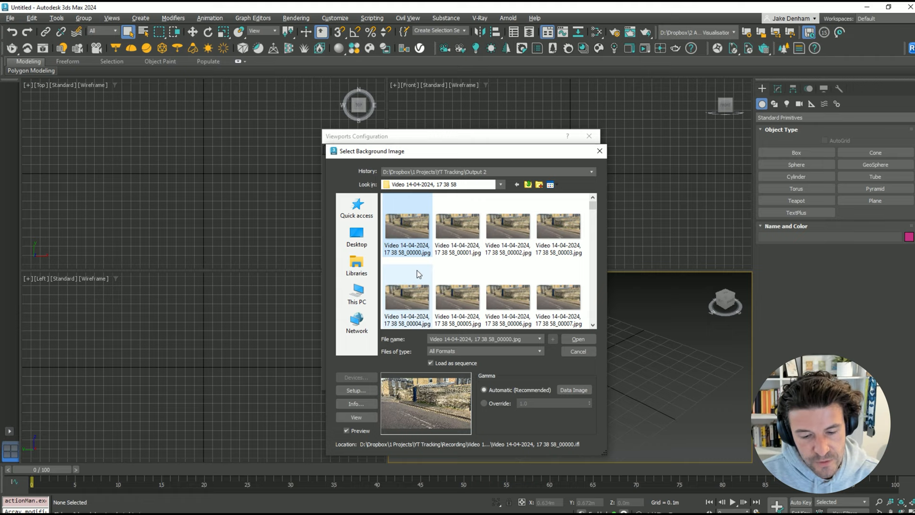
{"action": "left_click", "coordinate": [577, 339]}
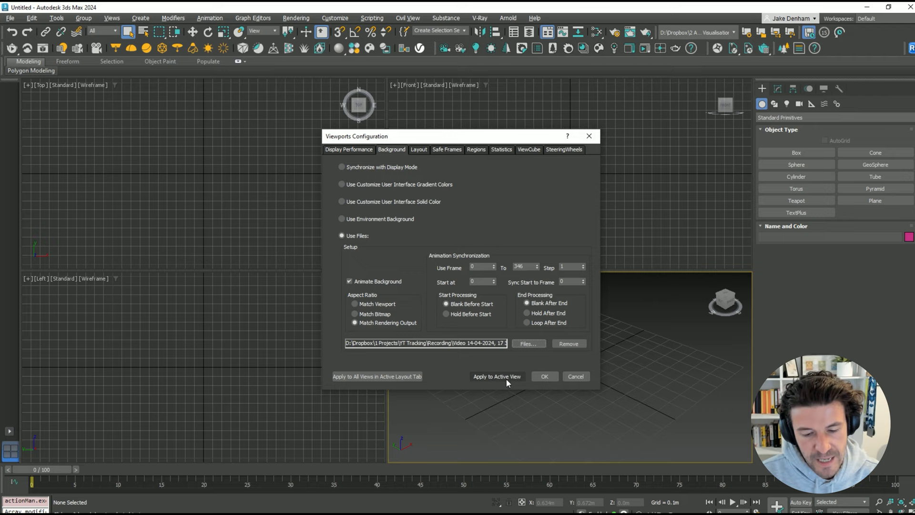
{"action": "left_click", "coordinate": [543, 376]}
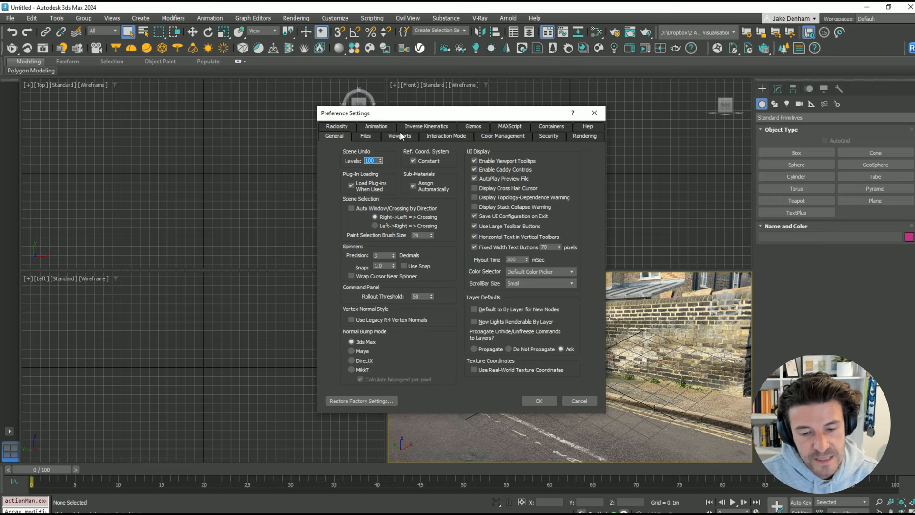
- Set render output to HDTV 1280 × 720 and adjust the animation end frame
{"action": "left_click", "coordinate": [399, 137]}
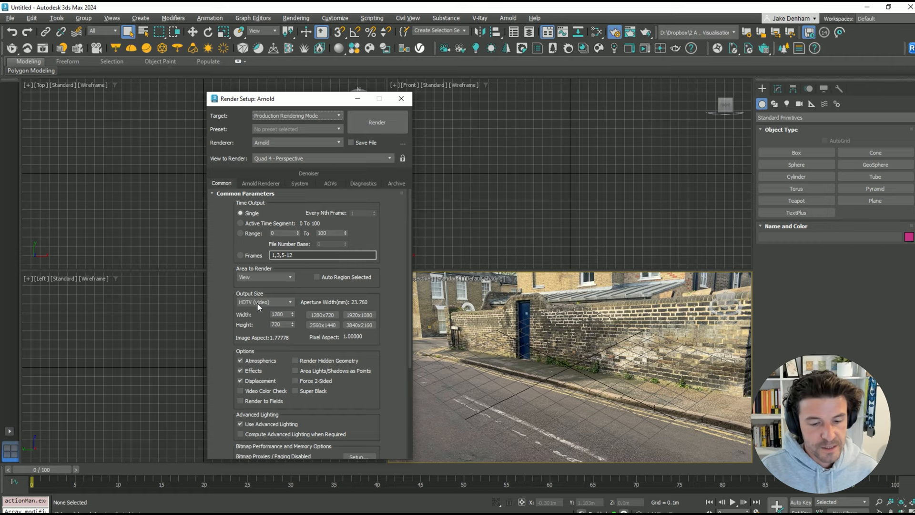
{"action": "left_click", "coordinate": [402, 98]}
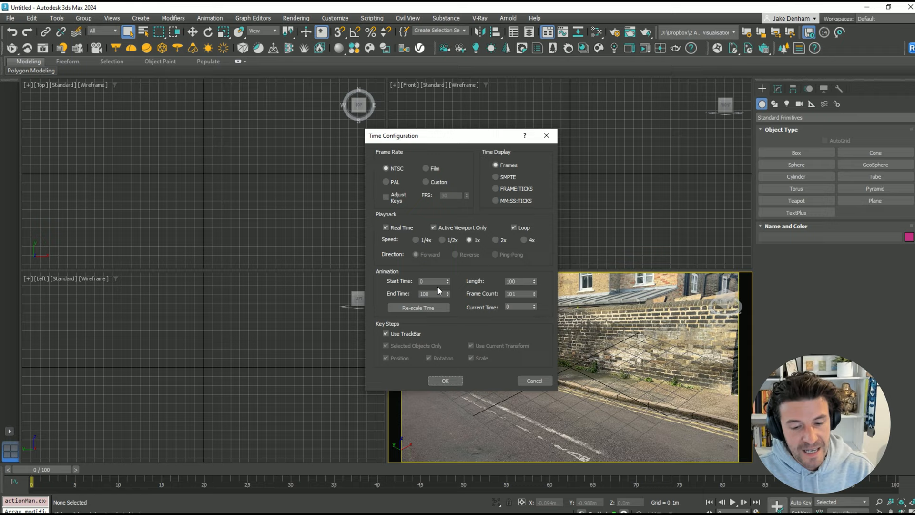
{"action": "left_click", "coordinate": [445, 381]}
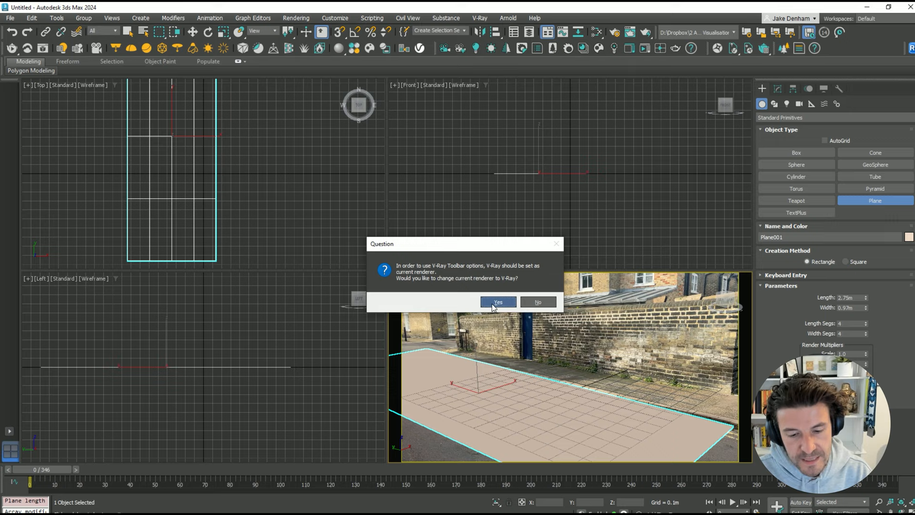
- Confirm switching the current renderer to V-Ray for the Cosmos browser
{"action": "left_click", "coordinate": [497, 302]}
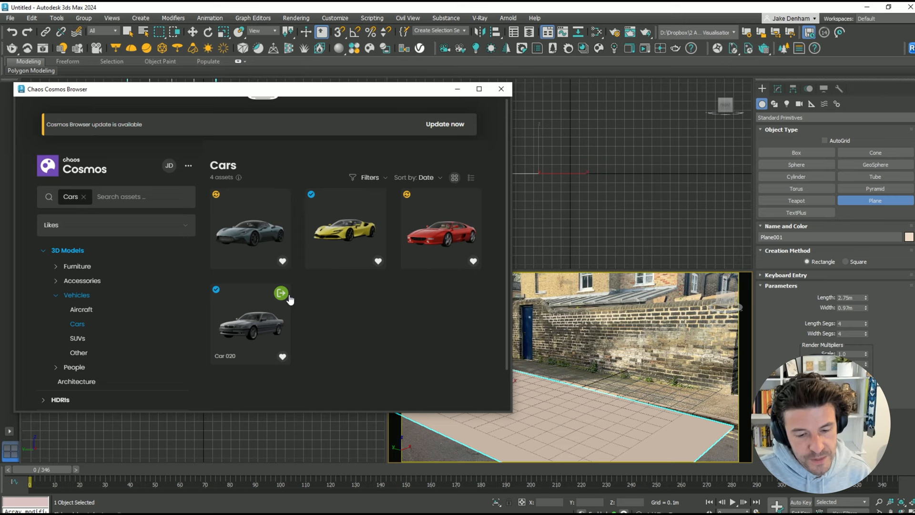
- Import the grey Car 020 and the Day 034 HDRI from Cosmos, then close the browser
{"action": "left_click", "coordinate": [280, 293]}
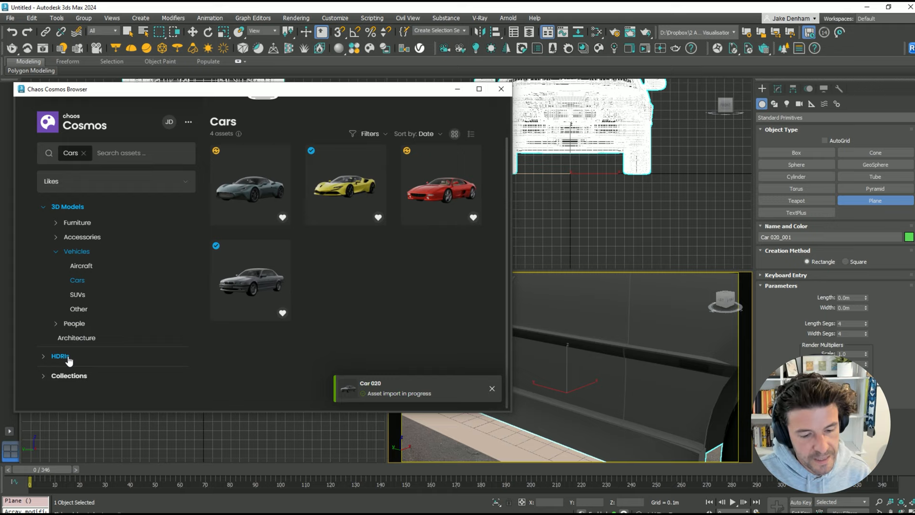
{"action": "left_click", "coordinate": [59, 355]}
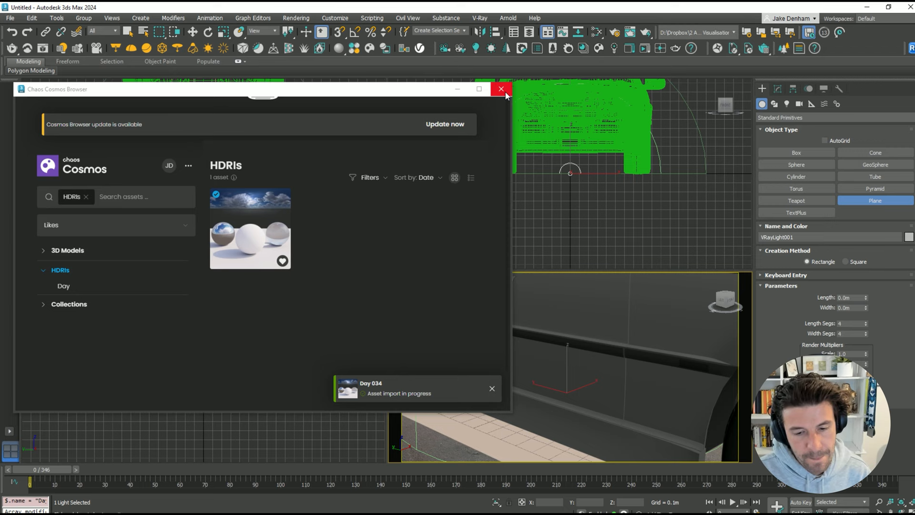
{"action": "left_click", "coordinate": [499, 88]}
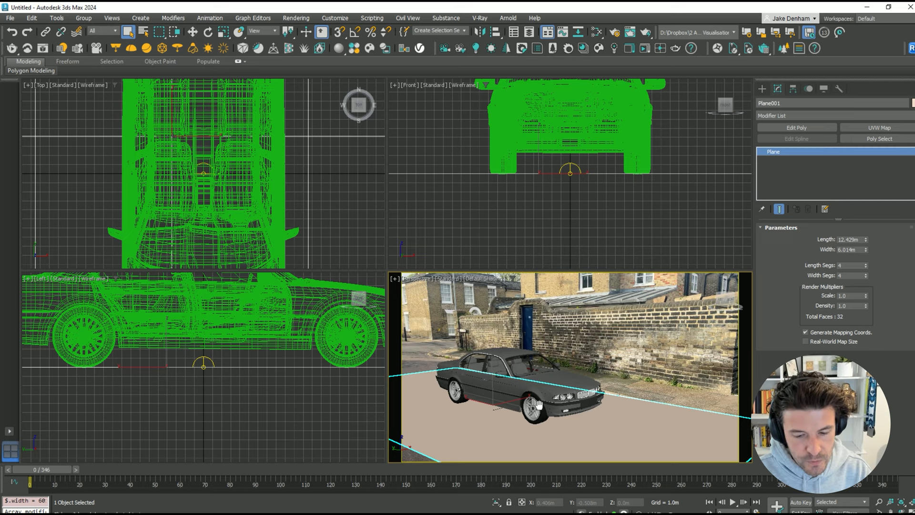
- Select the car with its ground plane and hide them via Hide Selection
{"action": "left_click", "coordinate": [525, 390]}
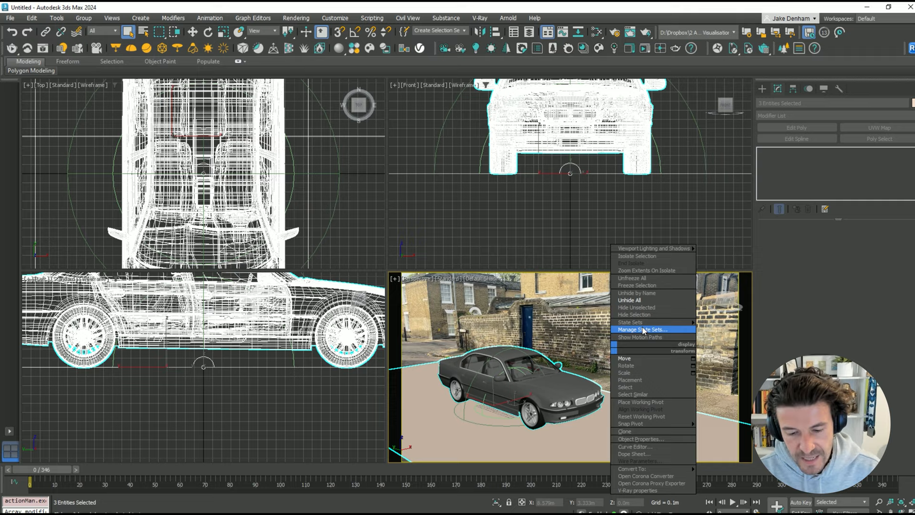
{"action": "left_click", "coordinate": [635, 308]}
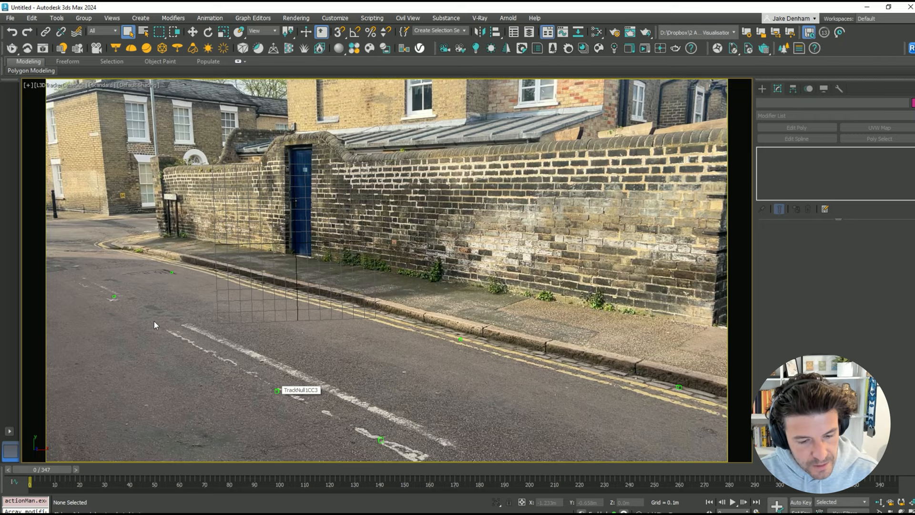
- Window-select all eleven tracker nulls and the camera in the camera view
{"action": "left_click_drag", "start_coordinate": [30, 483], "coordinate": [423, 470]}
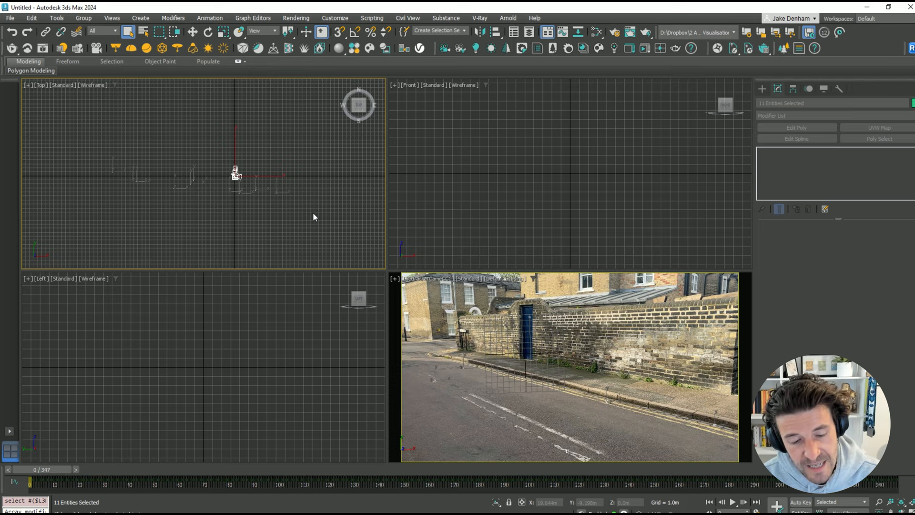
- Group the tracking objects as Group001 and move the group in the Left viewport
{"action": "left_click", "coordinate": [800, 503]}
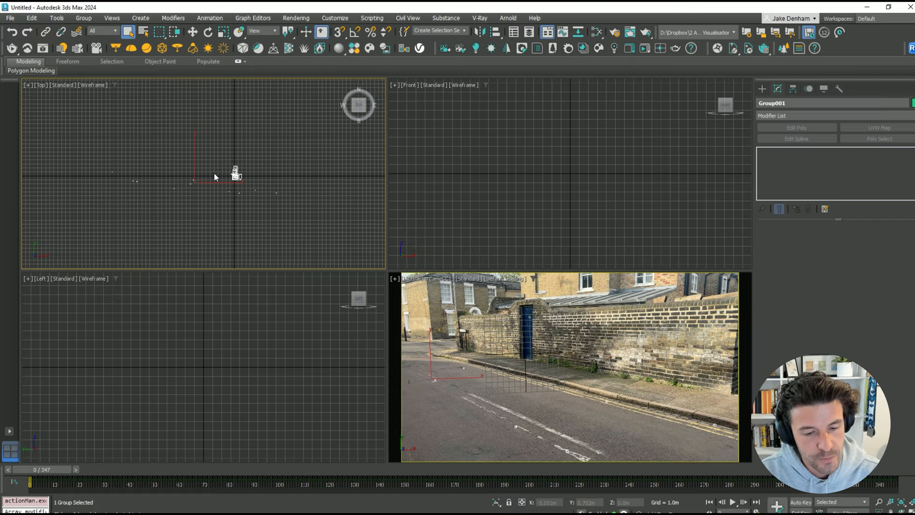
{"action": "right_click", "coordinate": [214, 177]}
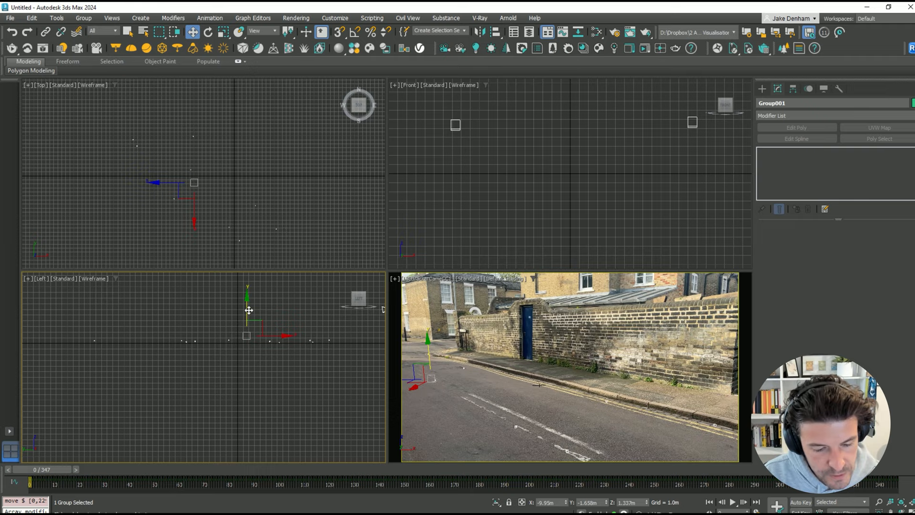
{"action": "left_click_drag", "start_coordinate": [248, 309], "coordinate": [251, 332]}
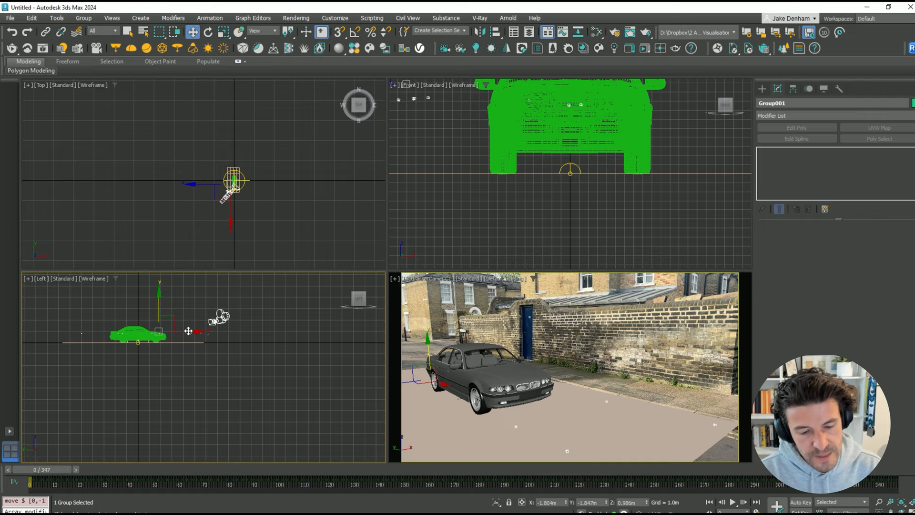
- Shift the tracked Group001 to line up with the car and scrub to a later frame
{"action": "left_click_drag", "start_coordinate": [12, 480], "coordinate": [165, 481]}
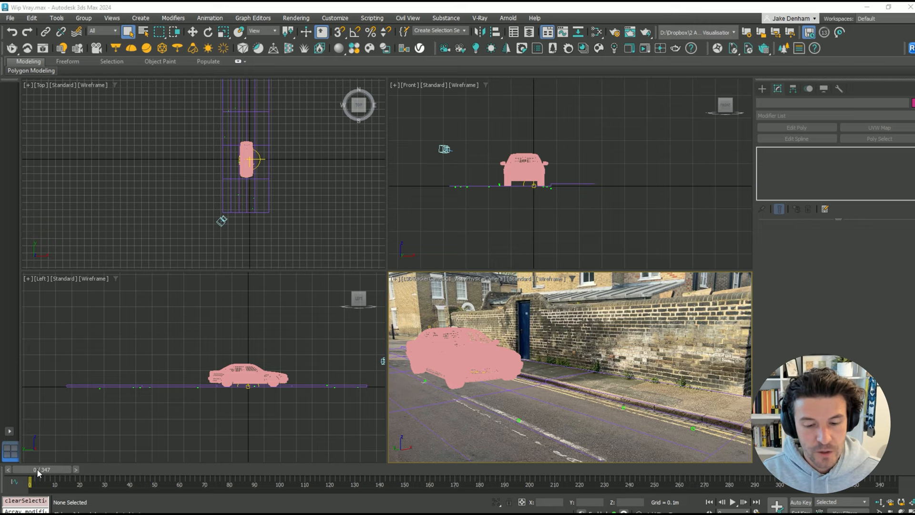
{"action": "left_click_drag", "start_coordinate": [30, 481], "coordinate": [61, 481]}
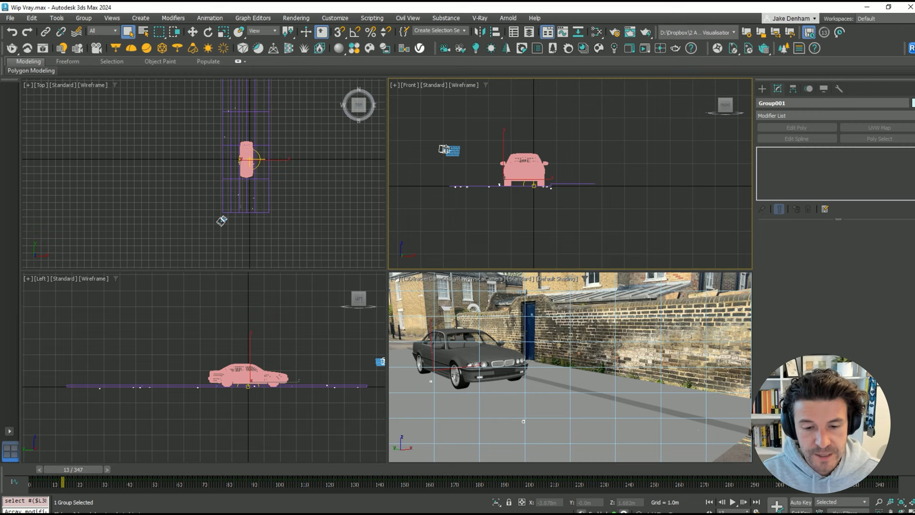
- With the tracked camera selected, set the V-Ray scene converter to convert standard cameras to V-Ray Physical Camera
{"action": "left_click", "coordinate": [83, 18]}
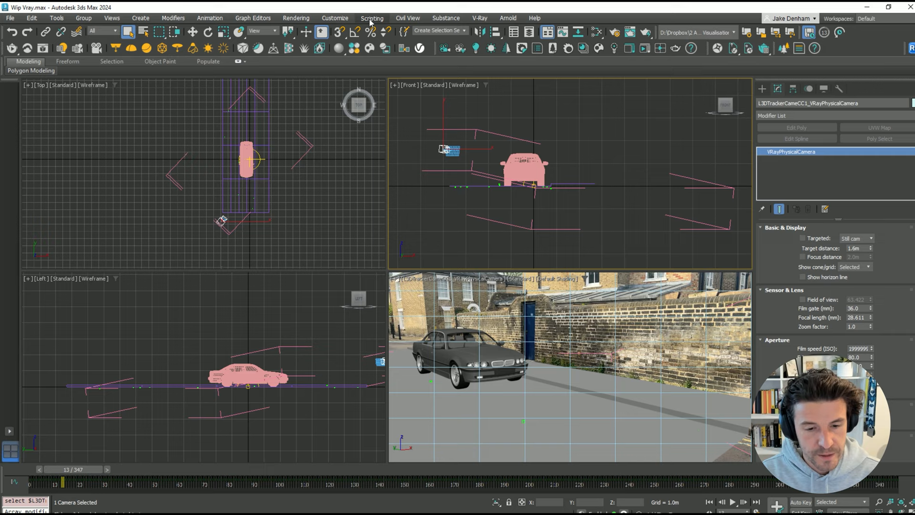
{"action": "left_click", "coordinate": [438, 296]}
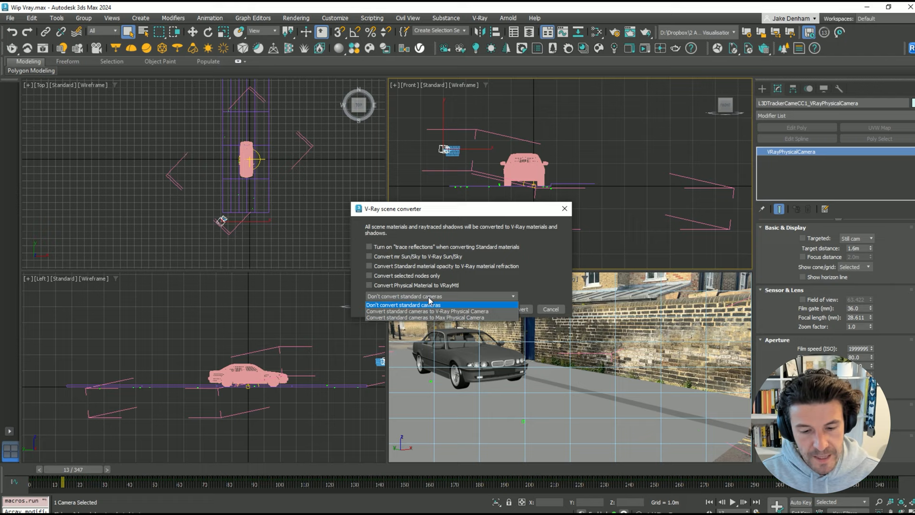
{"action": "left_click", "coordinate": [428, 311]}
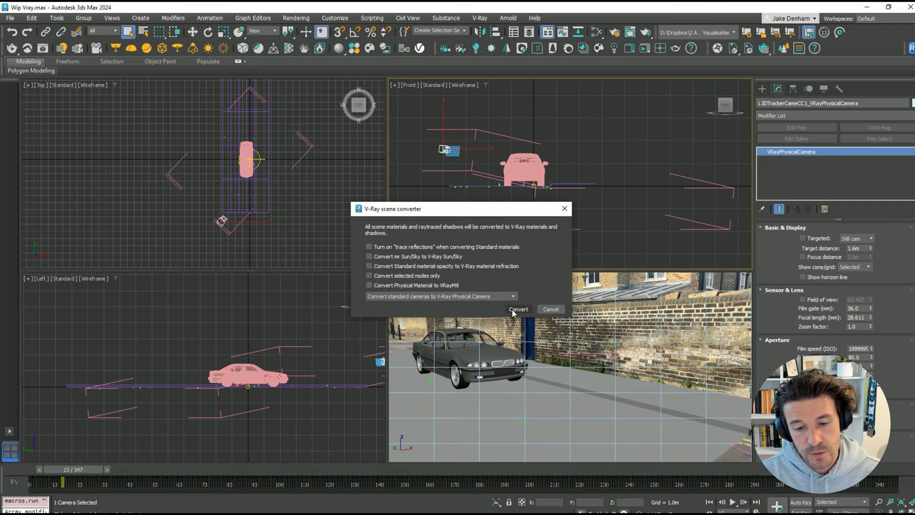
- Run the V-Ray scene conversion and bring up the Slate Material Editor after the test render
{"action": "left_click", "coordinate": [517, 308]}
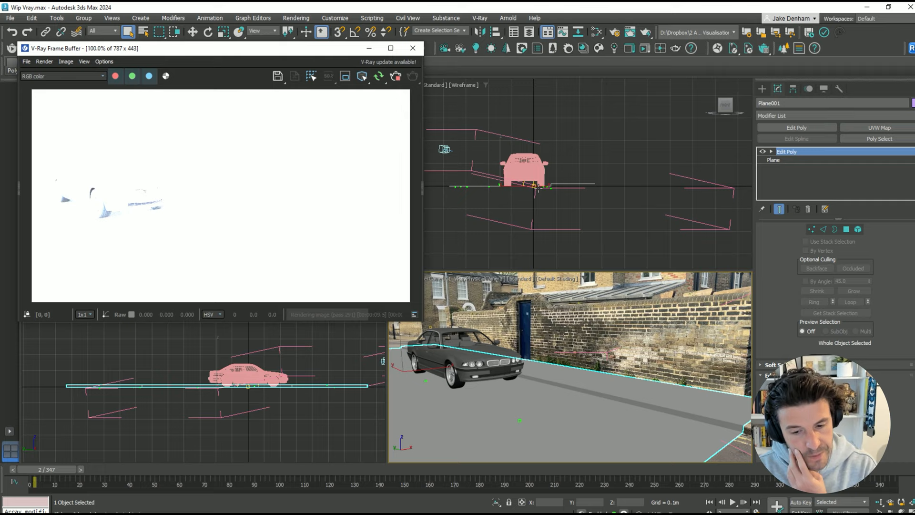
{"action": "left_click", "coordinate": [413, 48]}
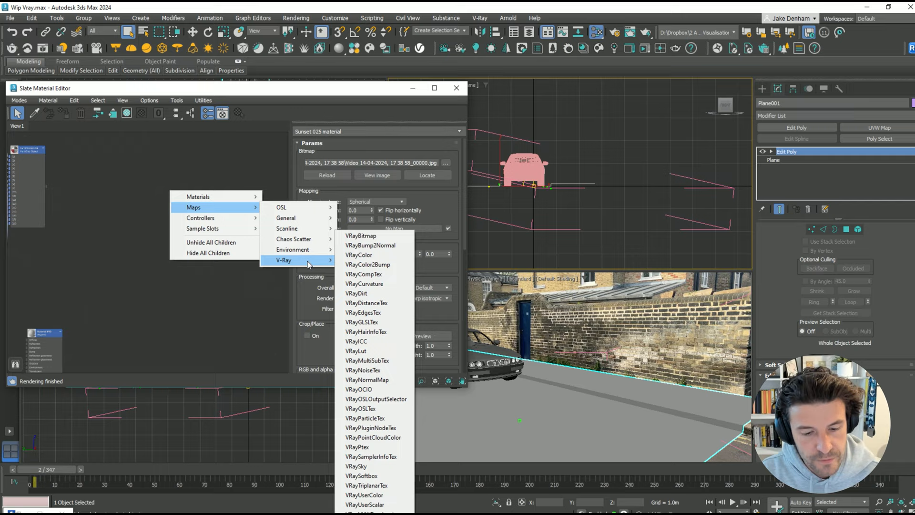
{"action": "mouse_move", "coordinate": [356, 466]}
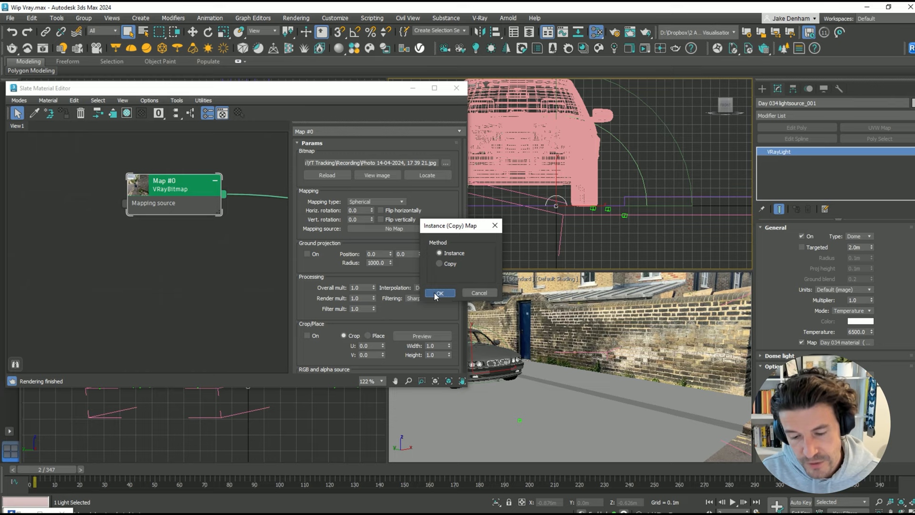
- Instance the spherical street-photo VRayBitmap into the dome light's map and render
{"action": "left_click", "coordinate": [438, 293]}
{"action": "type", "text": "7.732"}
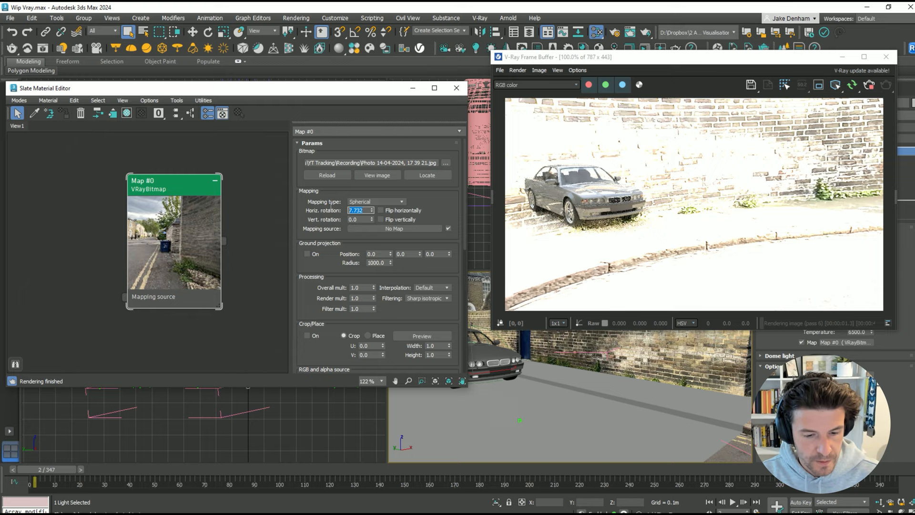
- Enter 90.0 for the VRayBitmap horizontal rotation and flip it horizontally
{"action": "type", "text": "90.0"}
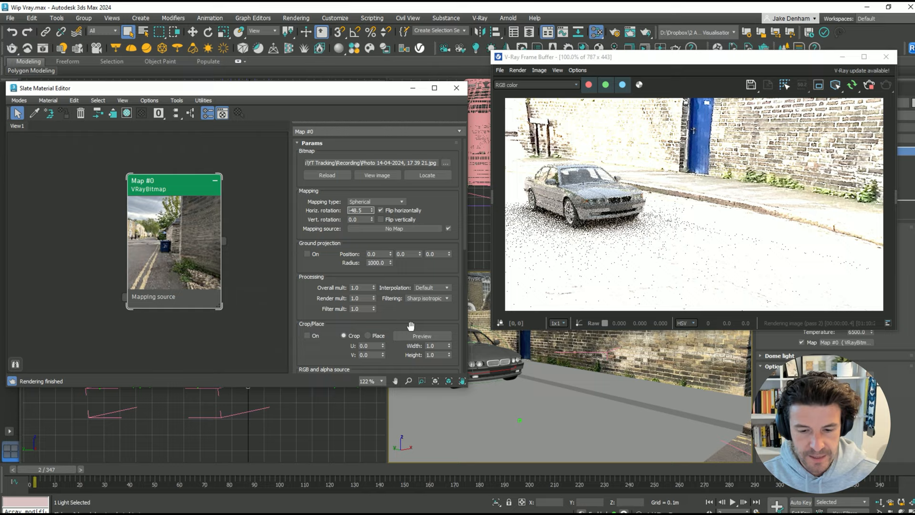
{"action": "left_click", "coordinate": [306, 254]}
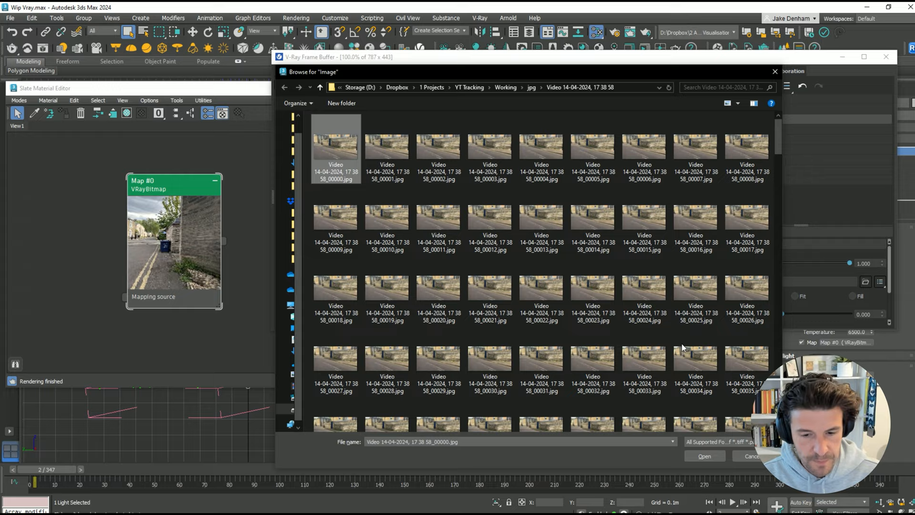
- Load the first video JPG as the frame buffer background and bring up Render Setup
{"action": "left_click", "coordinate": [703, 456]}
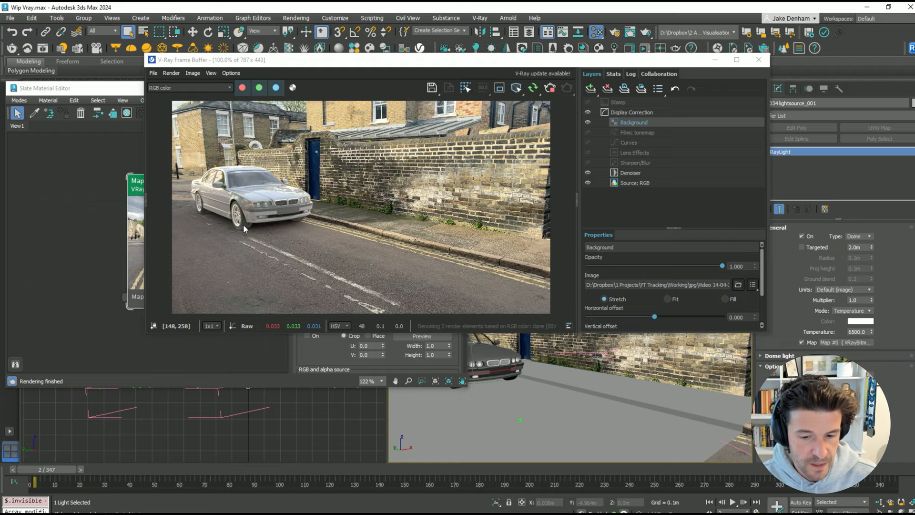
{"action": "left_click", "coordinate": [588, 133]}
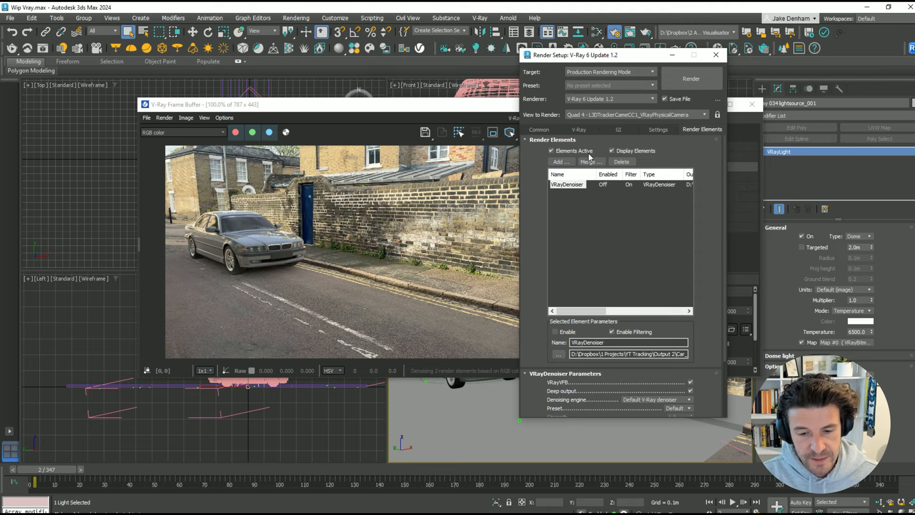
- Save render output as PNG Car_Common_001.png into the Output folder
{"action": "left_click", "coordinate": [537, 129]}
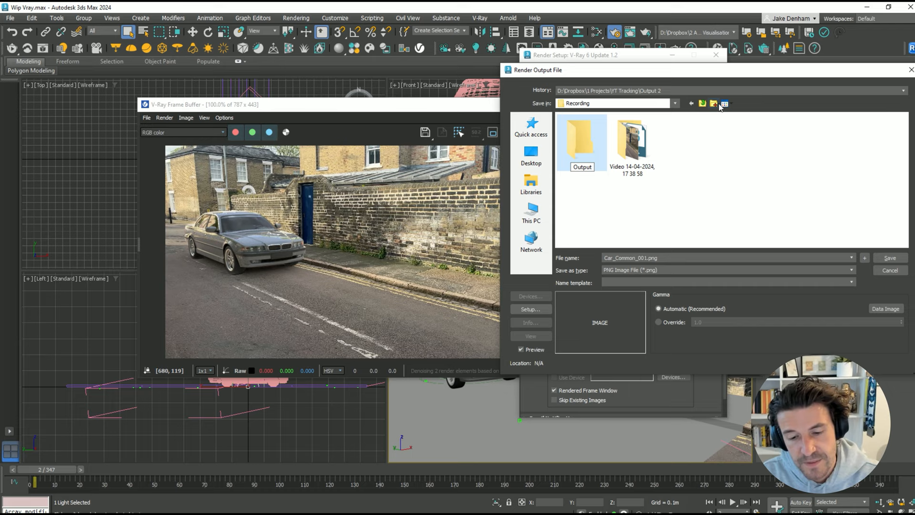
{"action": "double_click", "coordinate": [581, 142]}
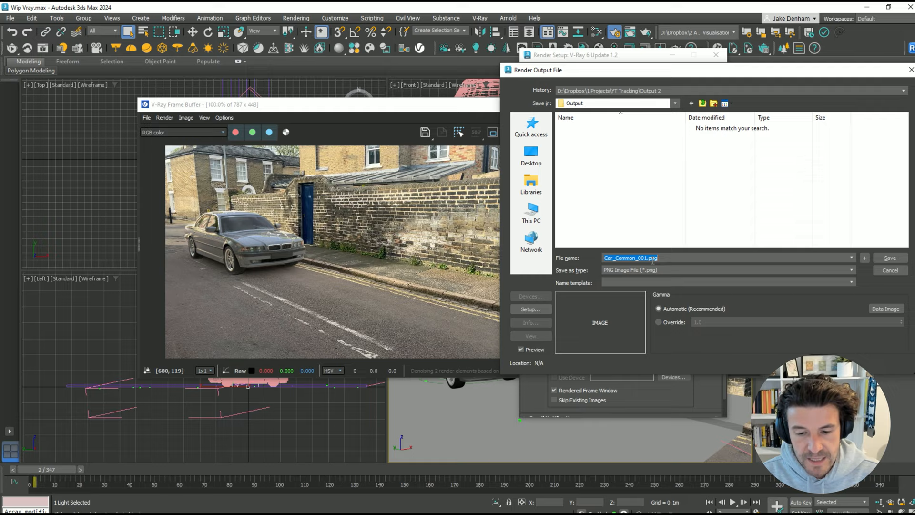
{"action": "left_click", "coordinate": [888, 258]}
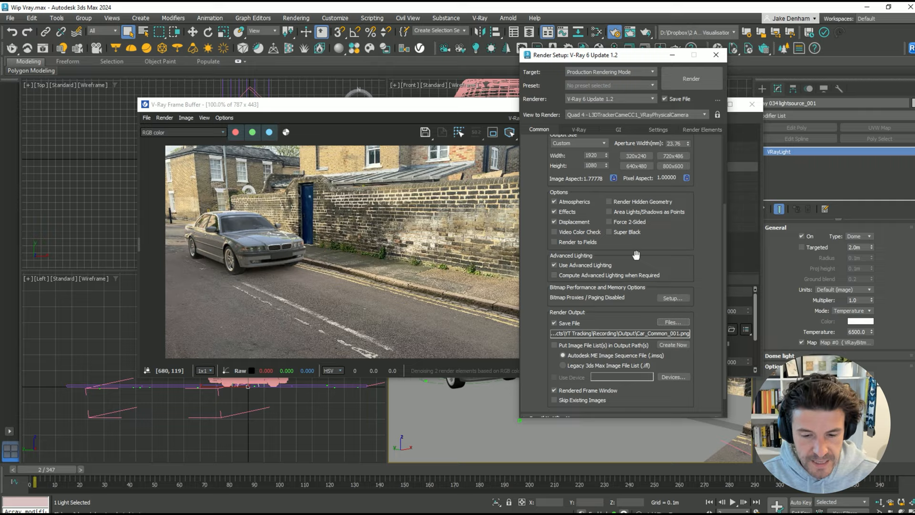